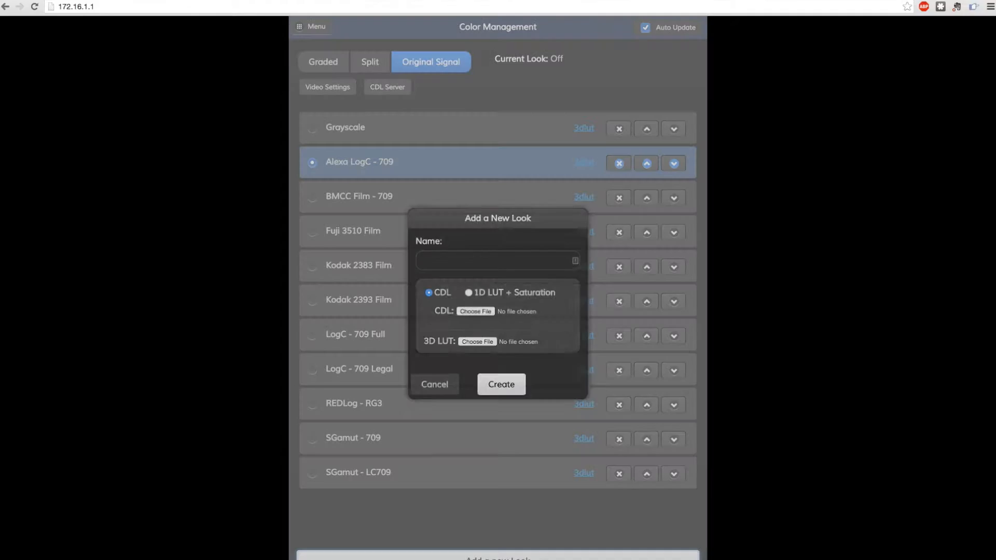
Load NightFromDay.CUBE as the 3D LUT for the new NightFromDay look
click(477, 341)
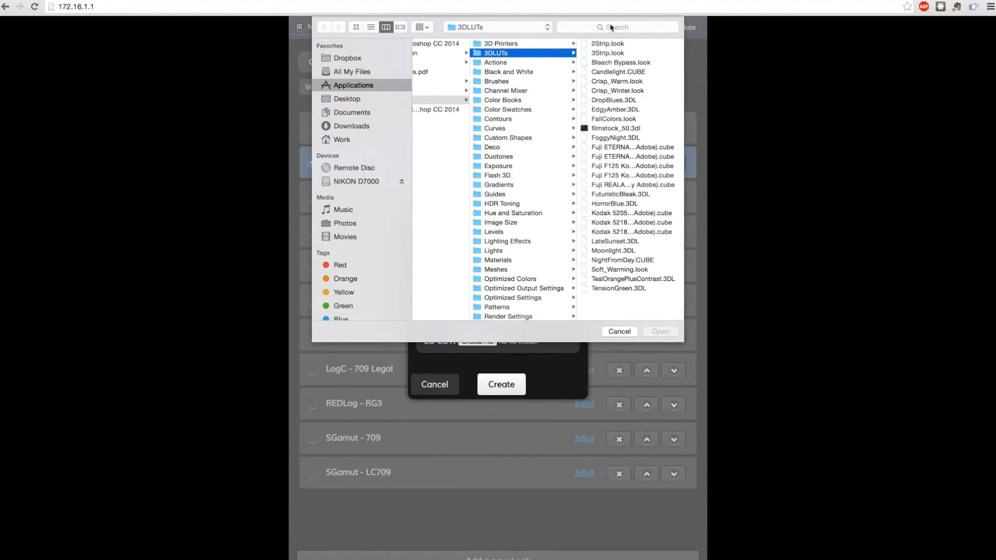
click(515, 259)
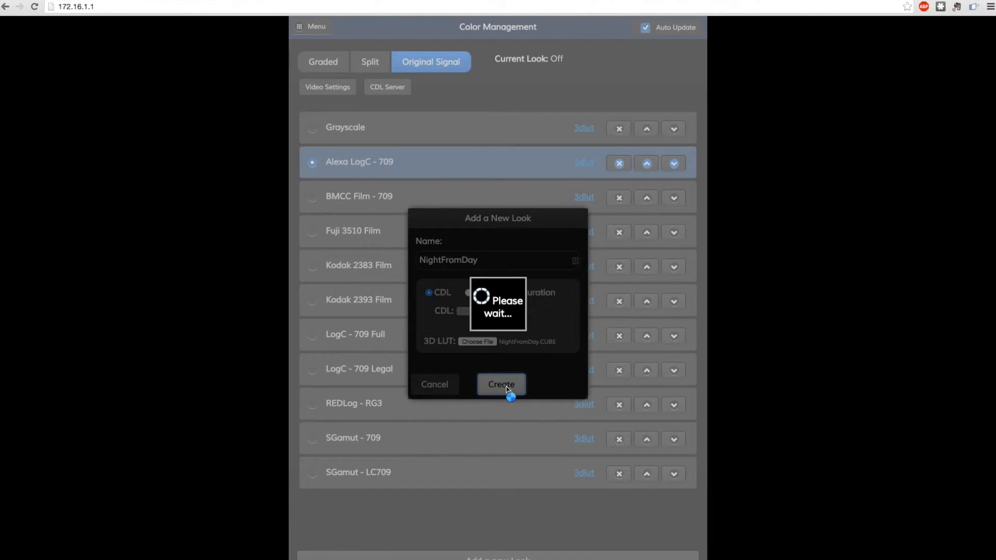
Create the NightFromDay look, compare it in Split view, then show the Graded feed
click(501, 385)
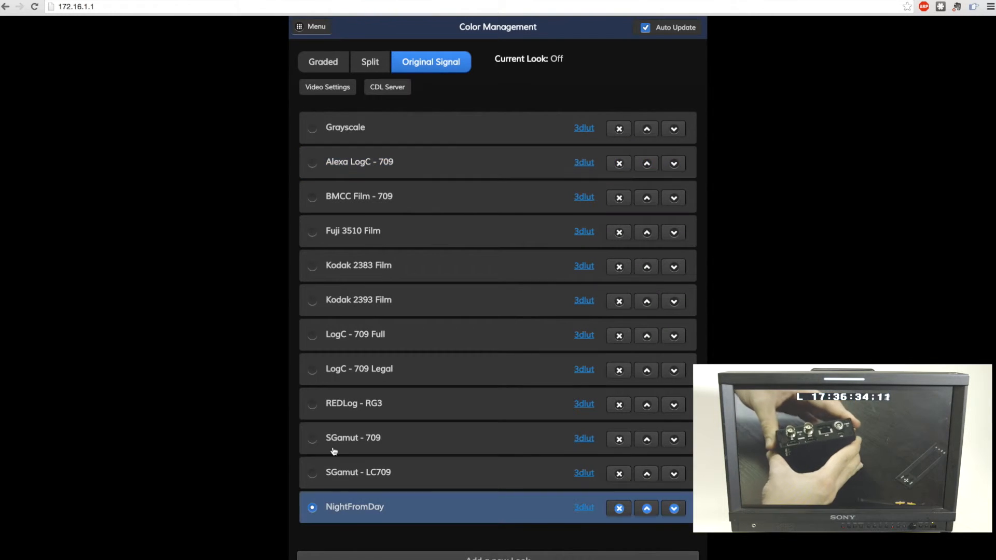
click(370, 62)
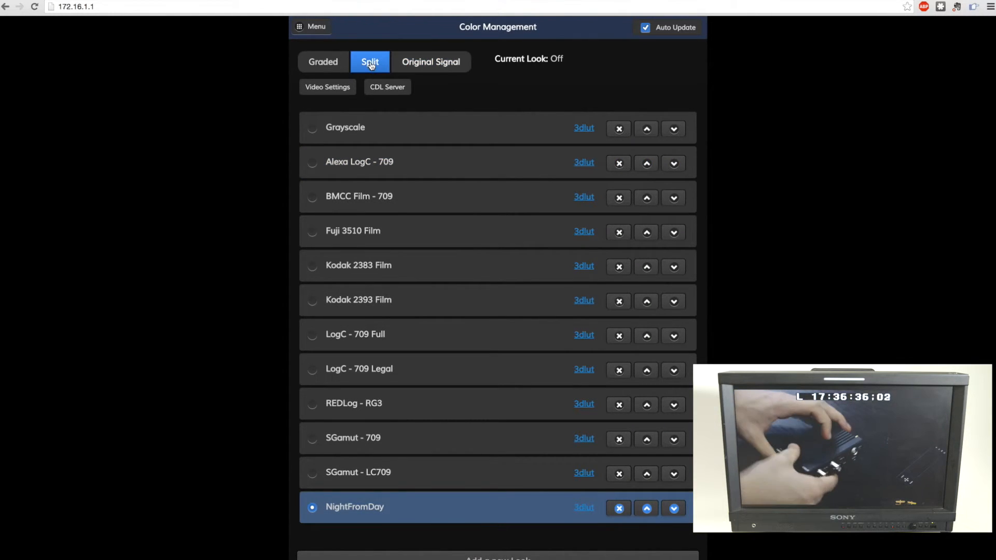
click(322, 61)
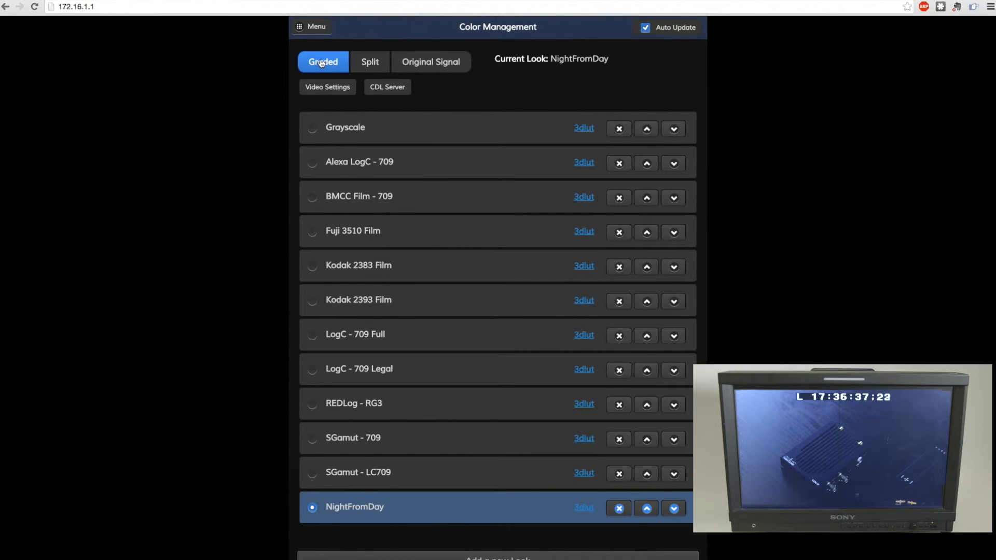